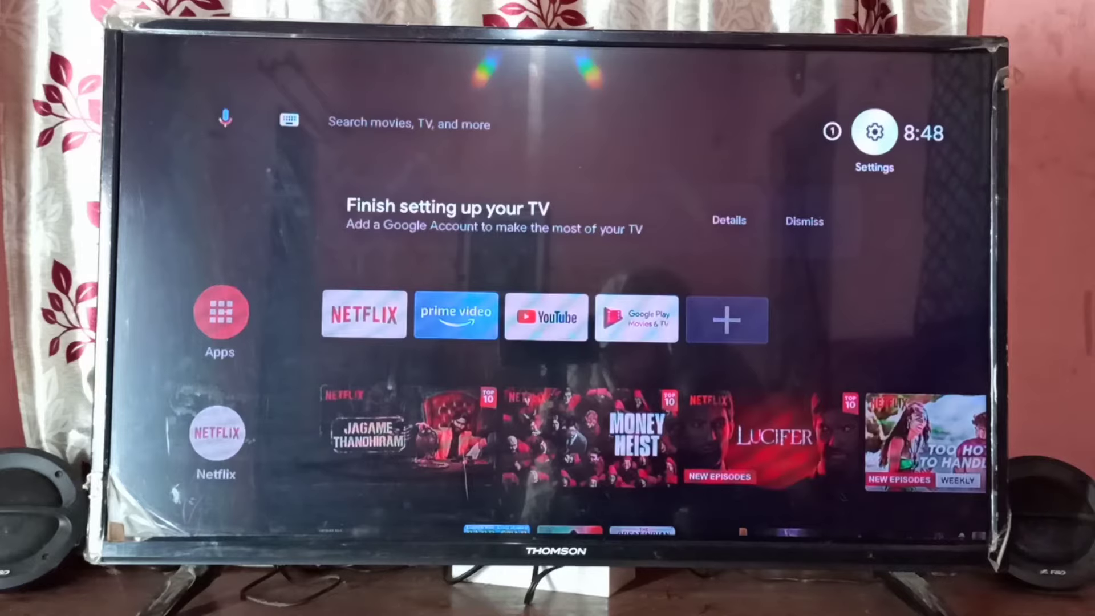
# Go from the home screen's Settings gear into Device Preferences.
pyautogui.click(873, 132)
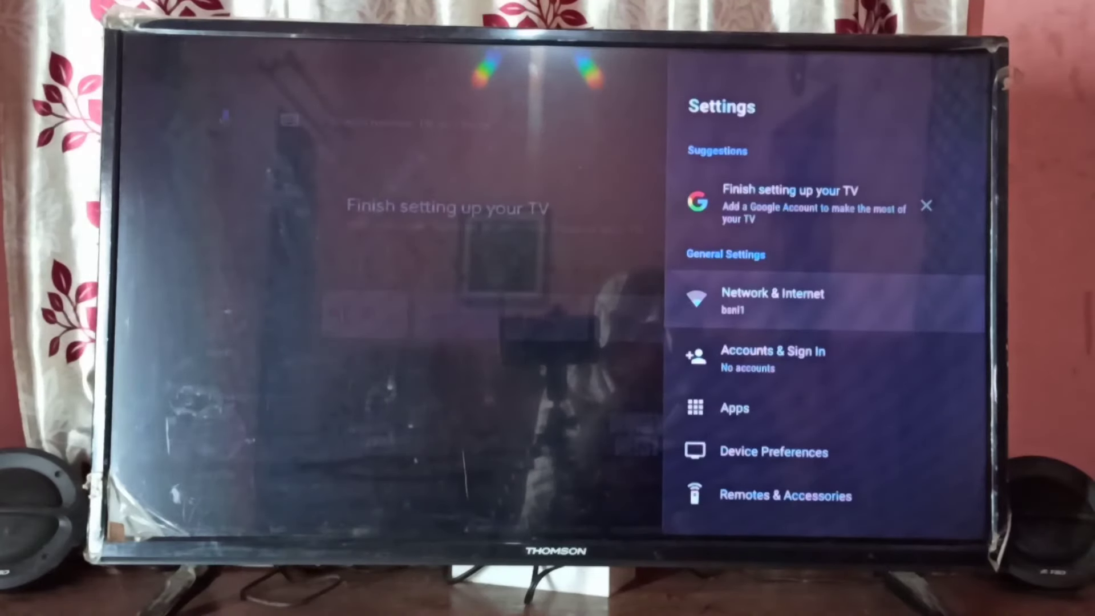
pyautogui.press('Down')
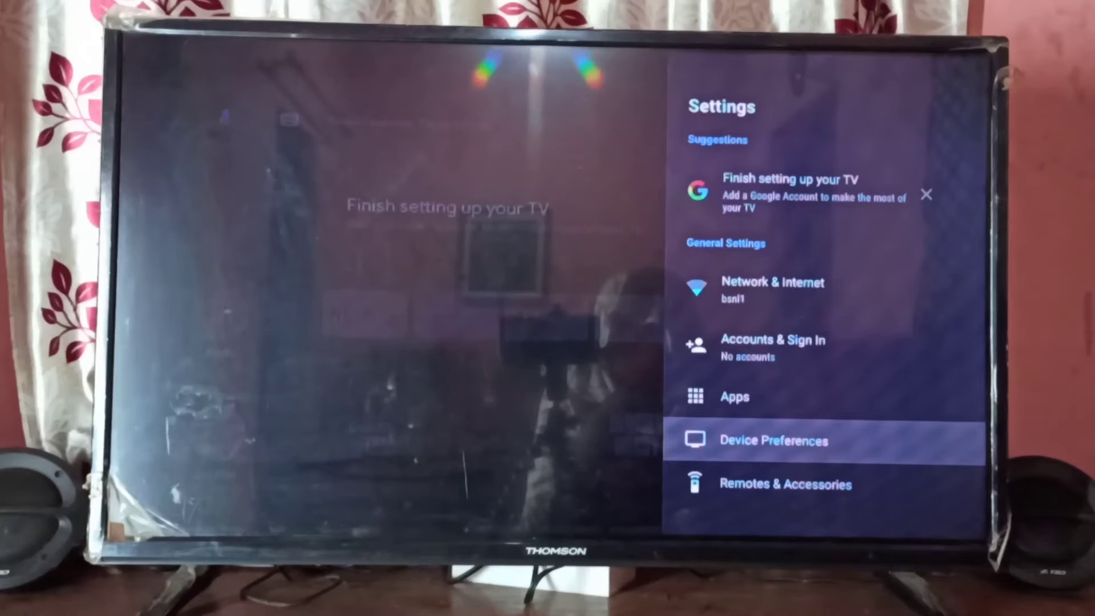
pyautogui.click(774, 441)
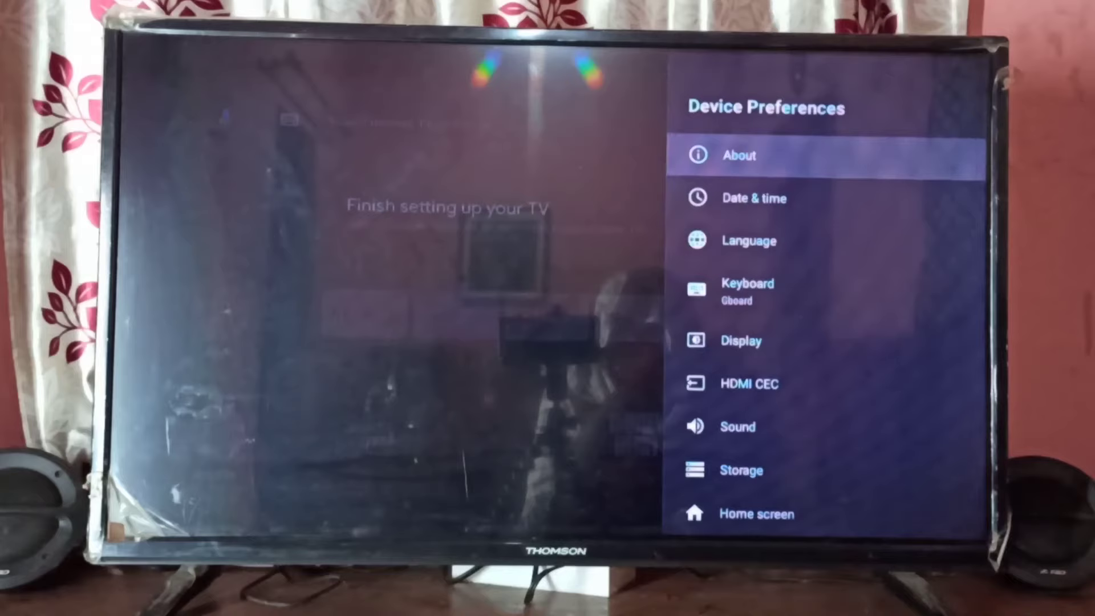
# Open About and scroll to the Build entry to unlock developer mode.
pyautogui.click(738, 155)
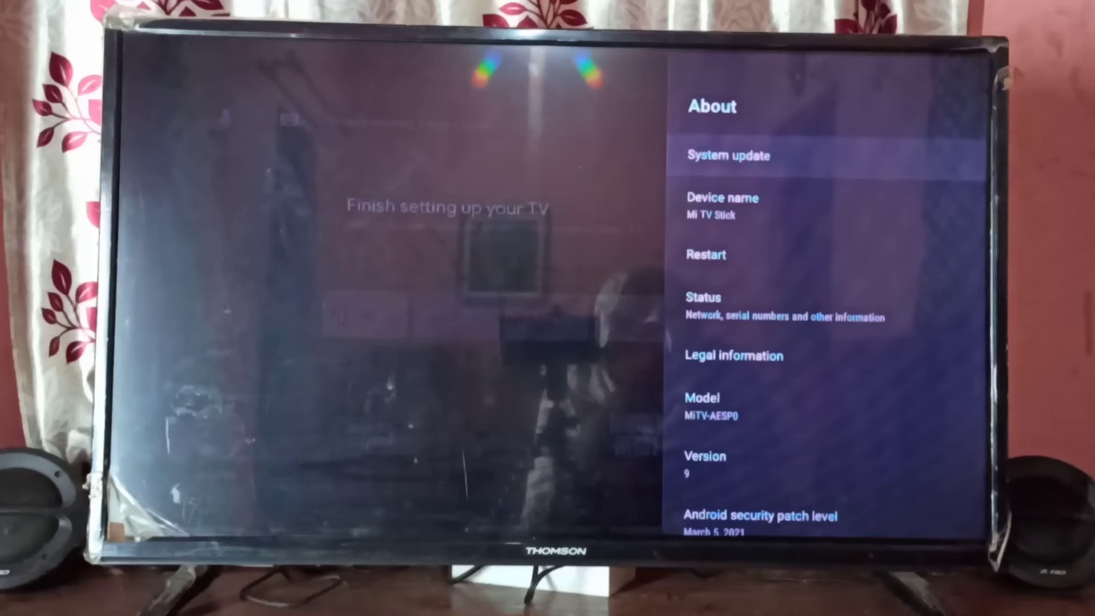
pyautogui.scroll(-3)
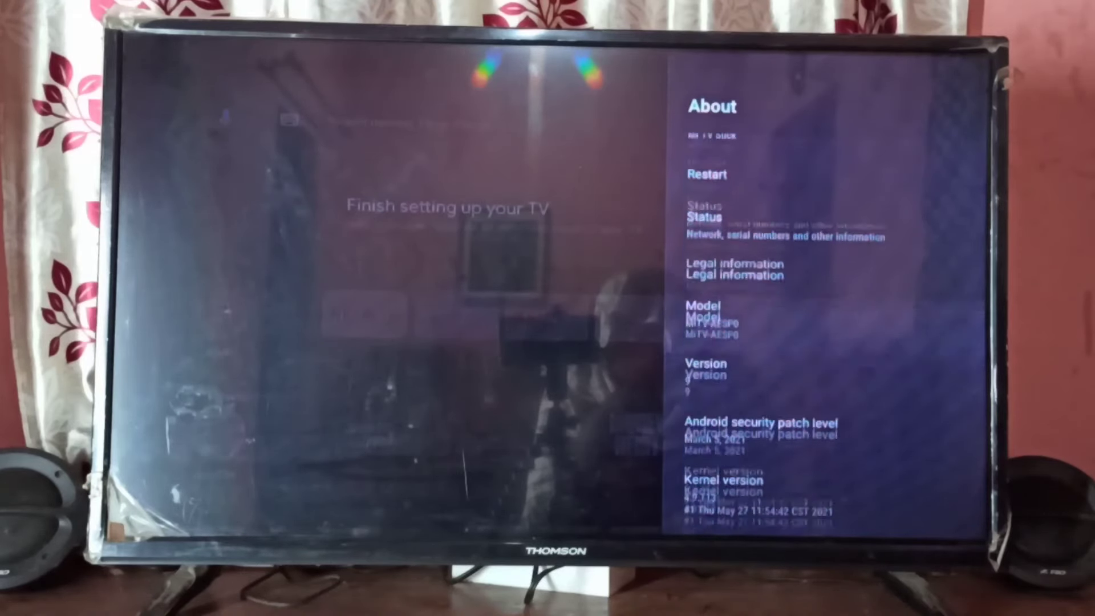
pyautogui.scroll(-3)
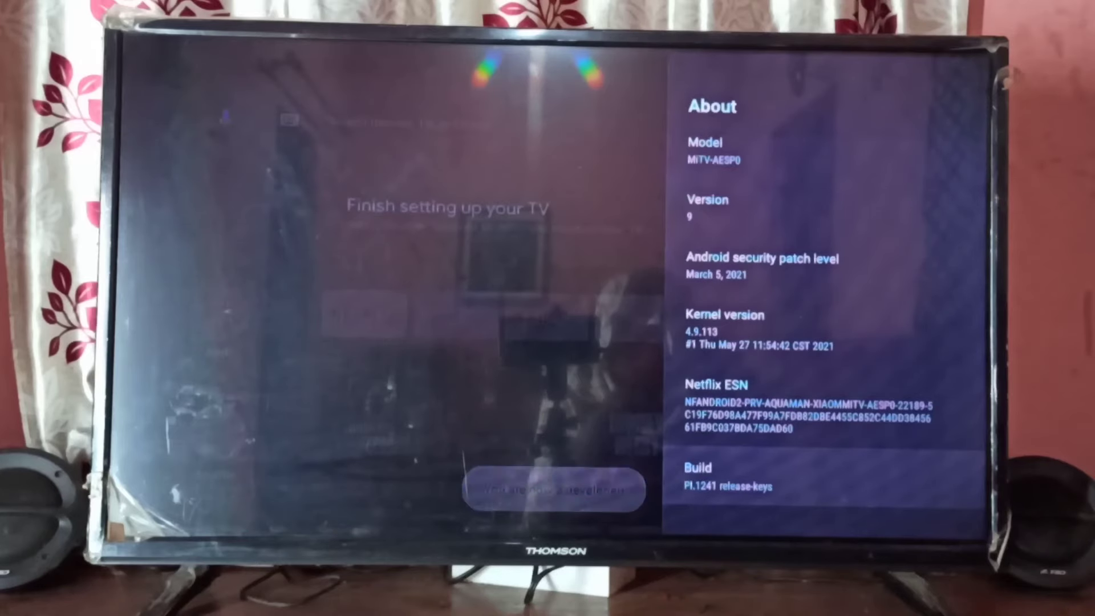
# Return to Device Preferences and select Developer options further down the list.
pyautogui.press('Back')
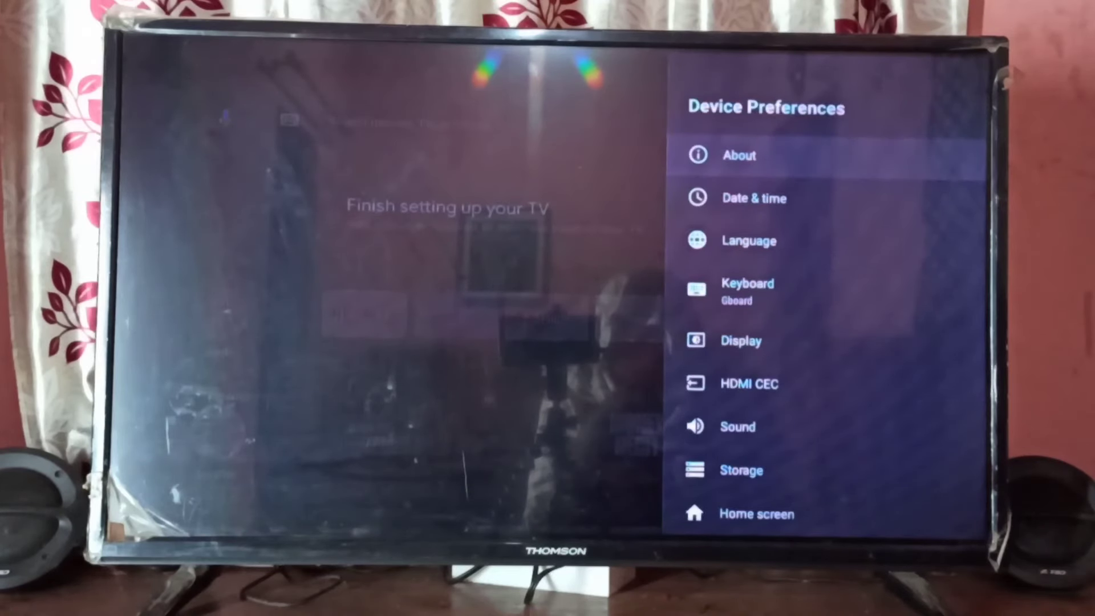
pyautogui.scroll(-3)
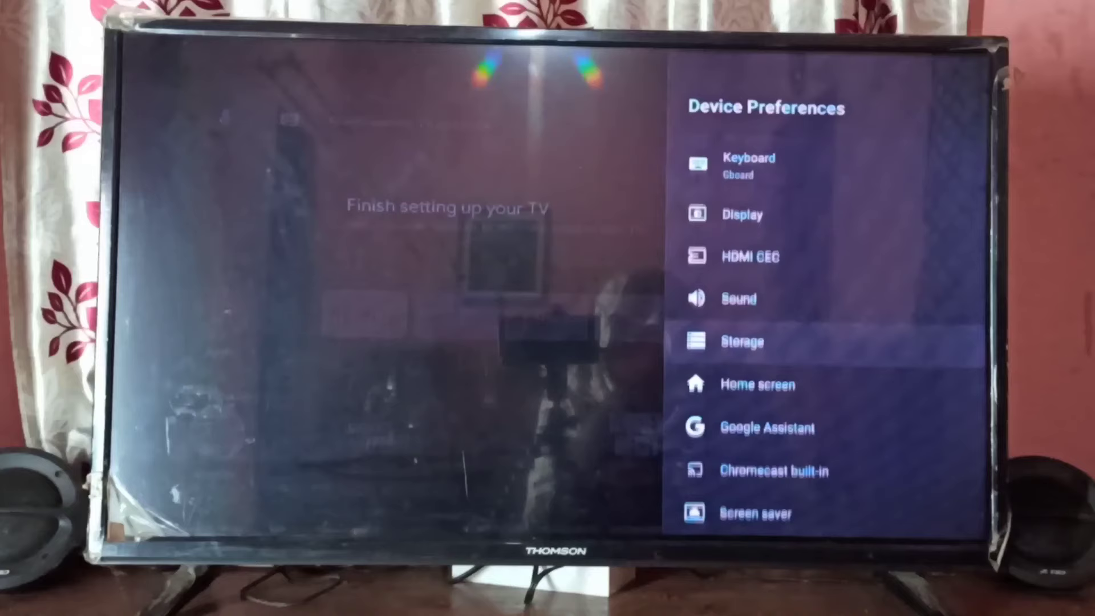
pyautogui.scroll(-3)
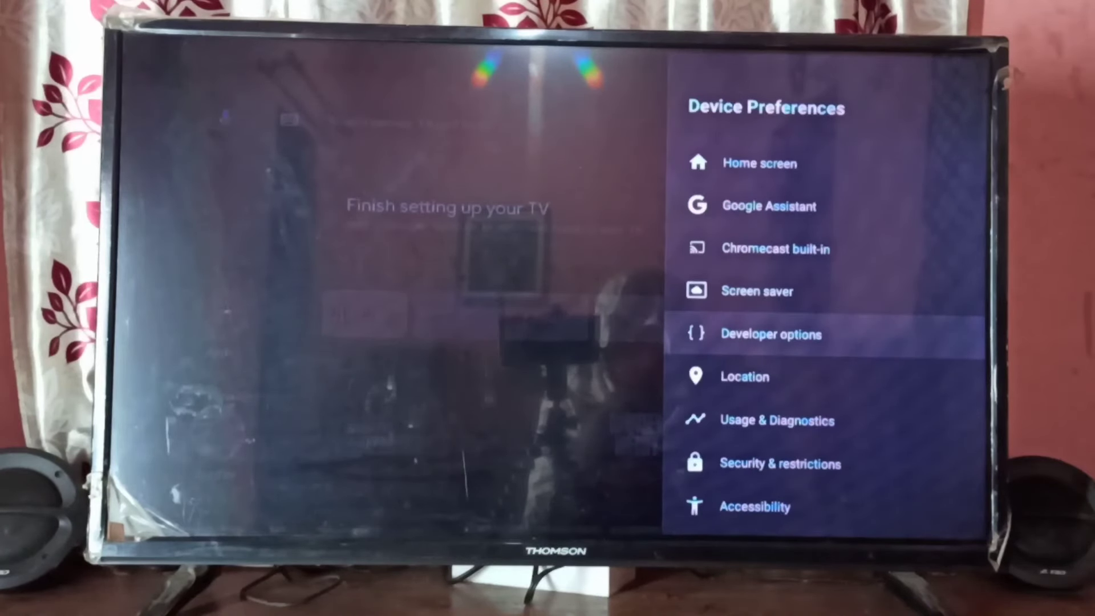
pyautogui.click(771, 333)
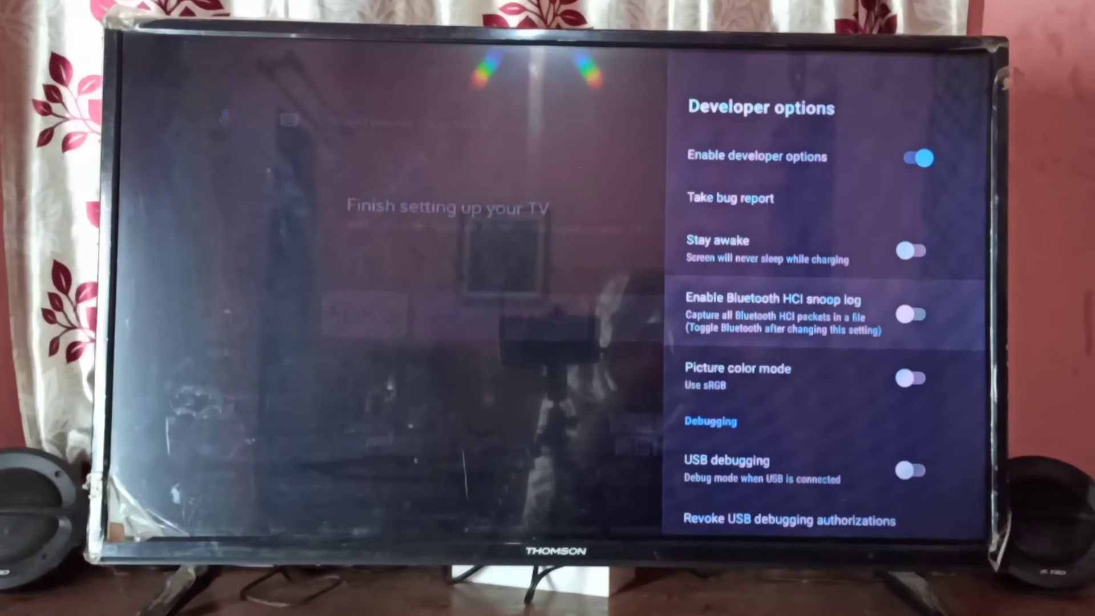
# Switch on USB debugging and confirm OK in the Allow USB debugging prompt.
pyautogui.scroll(-3)
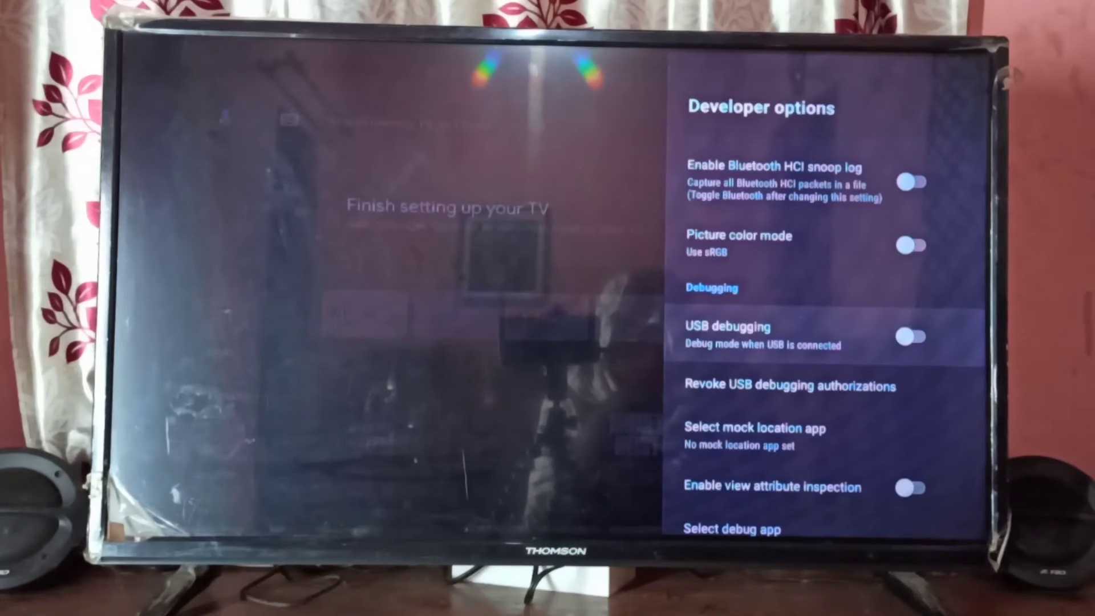
pyautogui.click(912, 336)
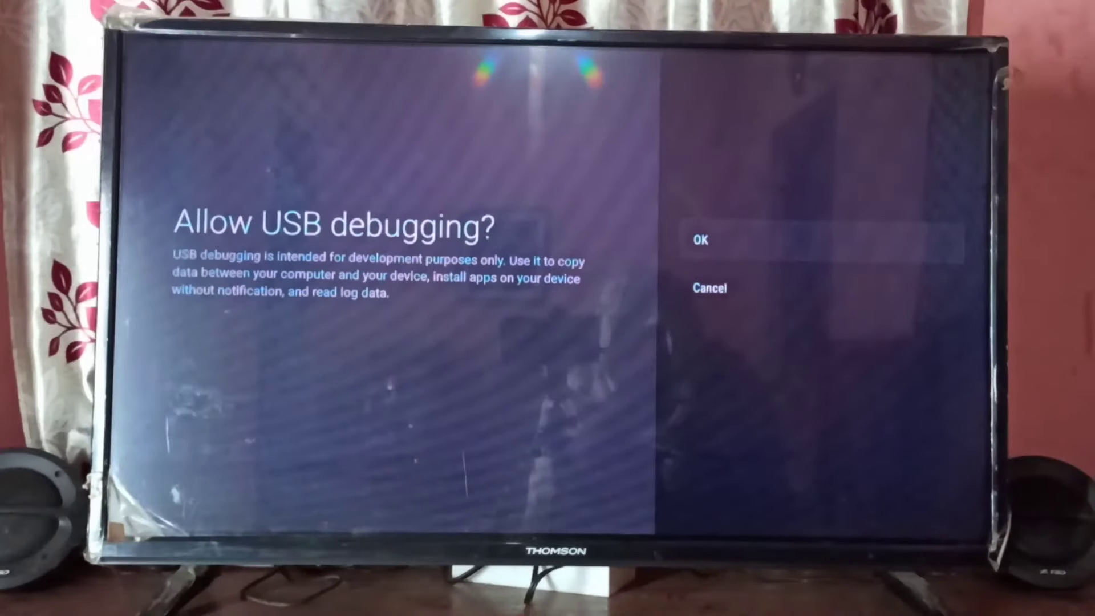
pyautogui.click(700, 239)
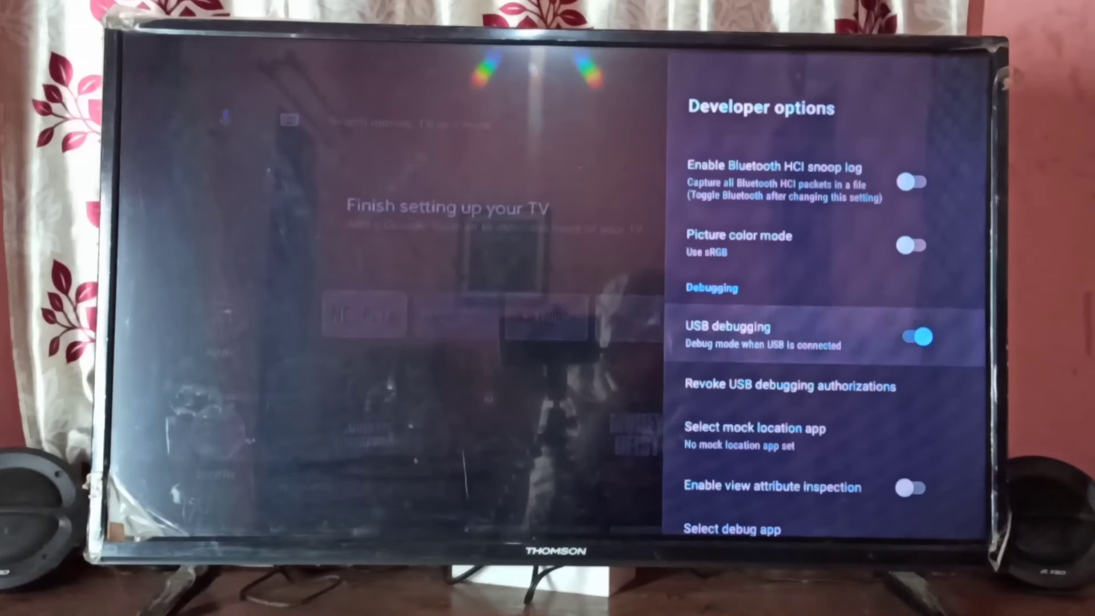
# Turn off USB debugging and Enable developer options, then back out to Settings.
pyautogui.click(912, 336)
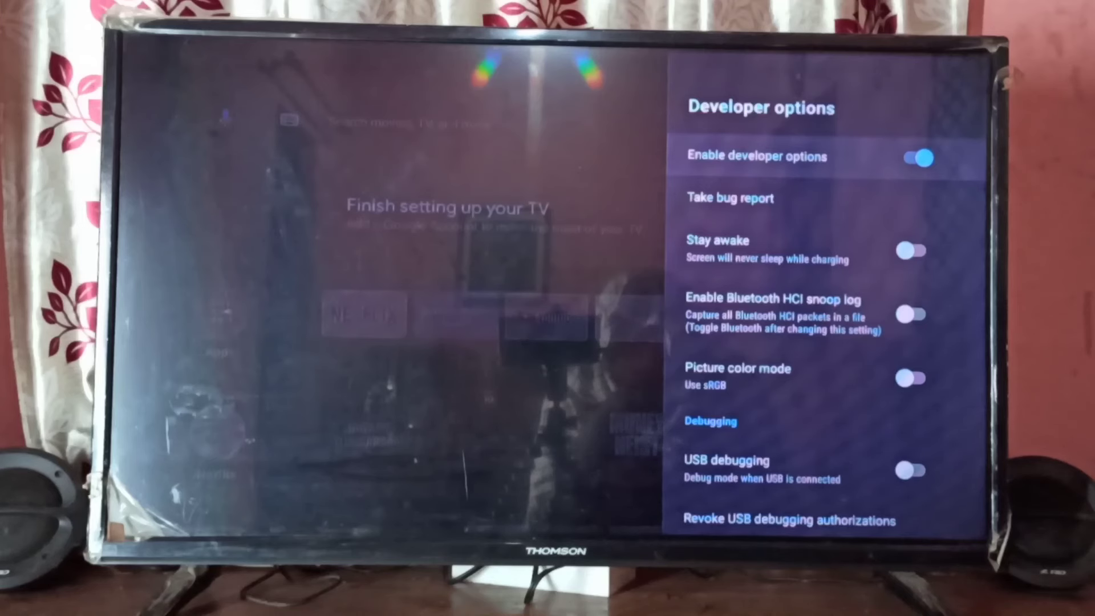
pyautogui.click(911, 159)
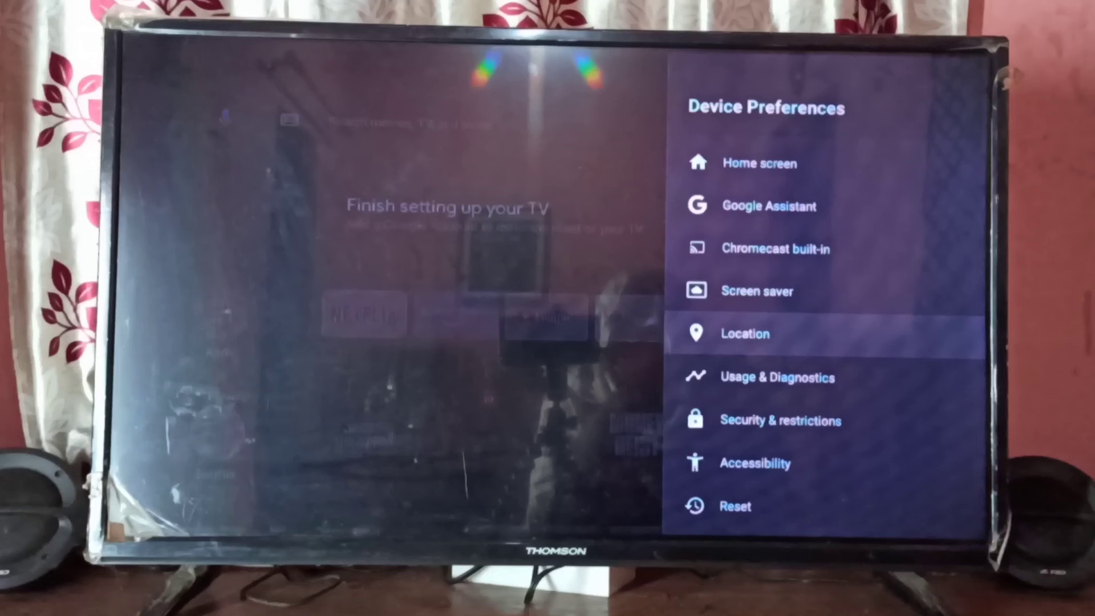
pyautogui.press('Back')
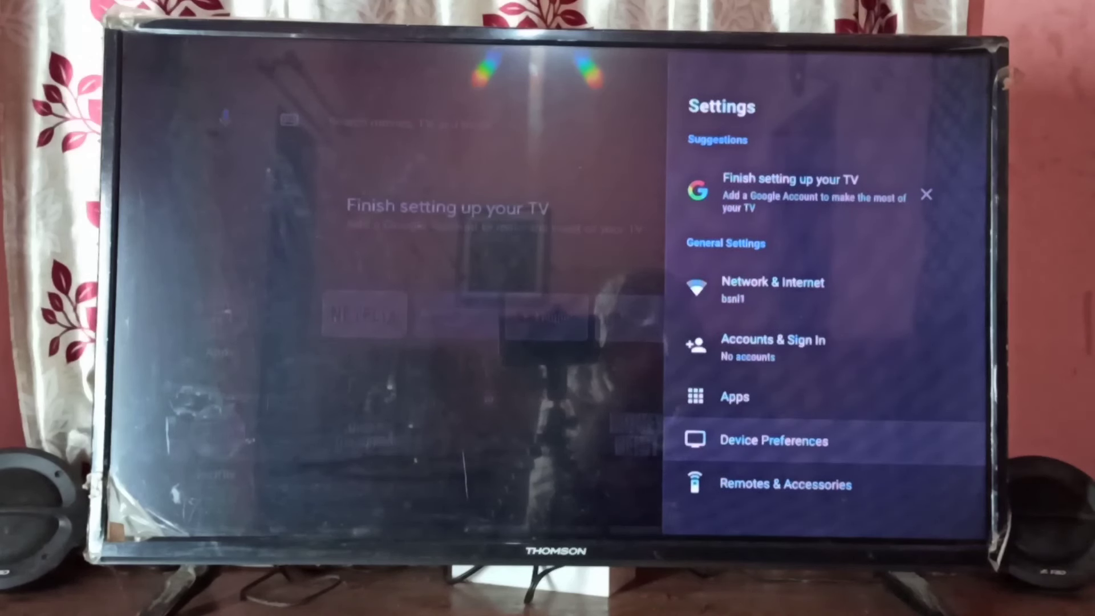